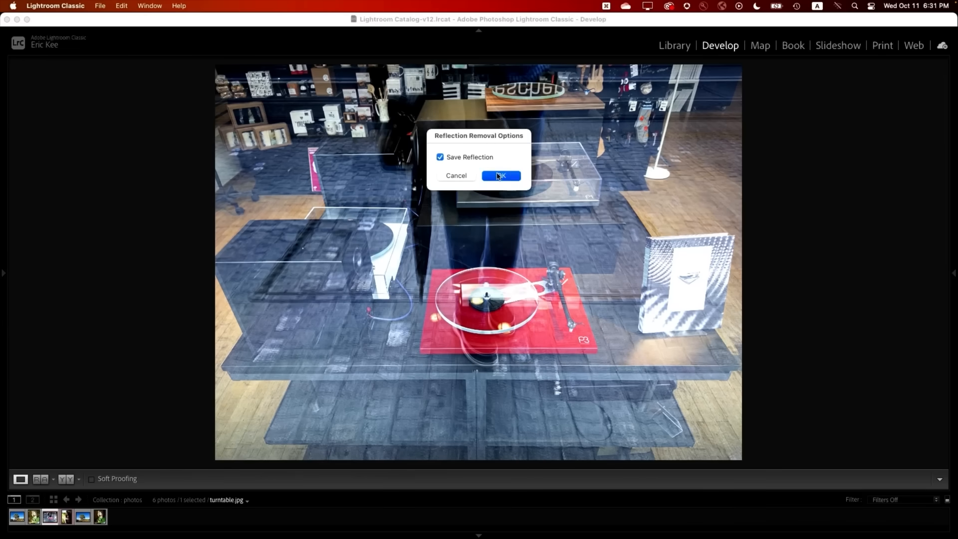
Run reflection removal with Save Reflection kept on, then switch to Photoshop
click(501, 176)
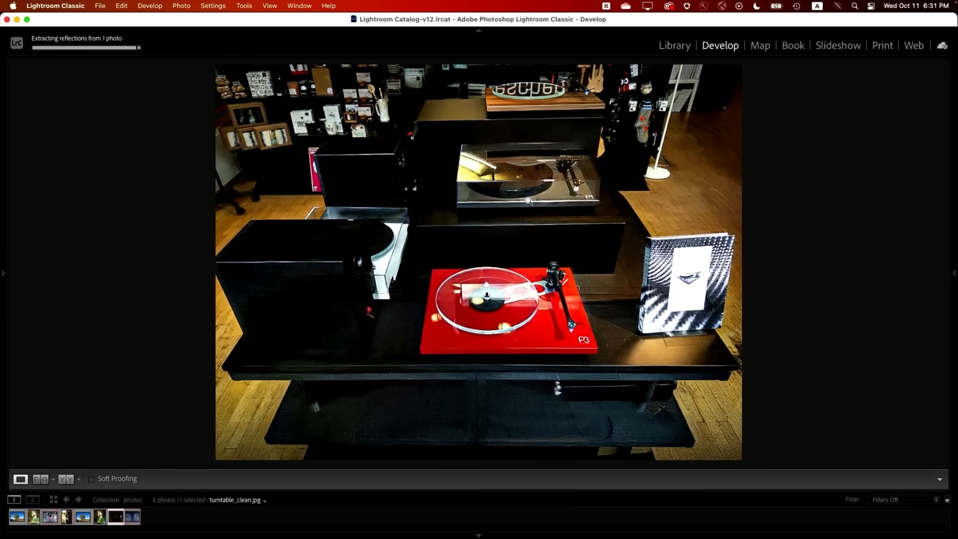
click(40, 478)
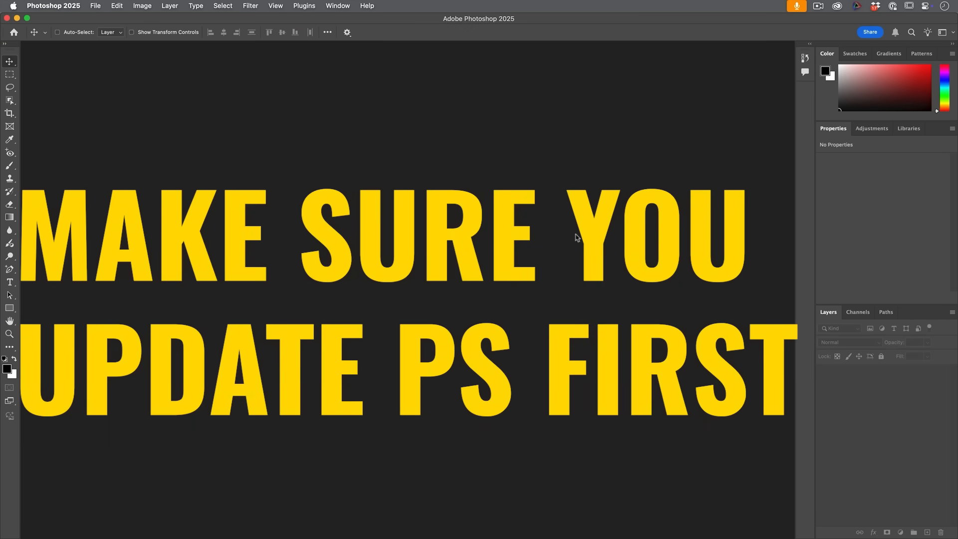
Create a blank 3840 × 2160 pixel UHDTV/4K document
click(96, 6)
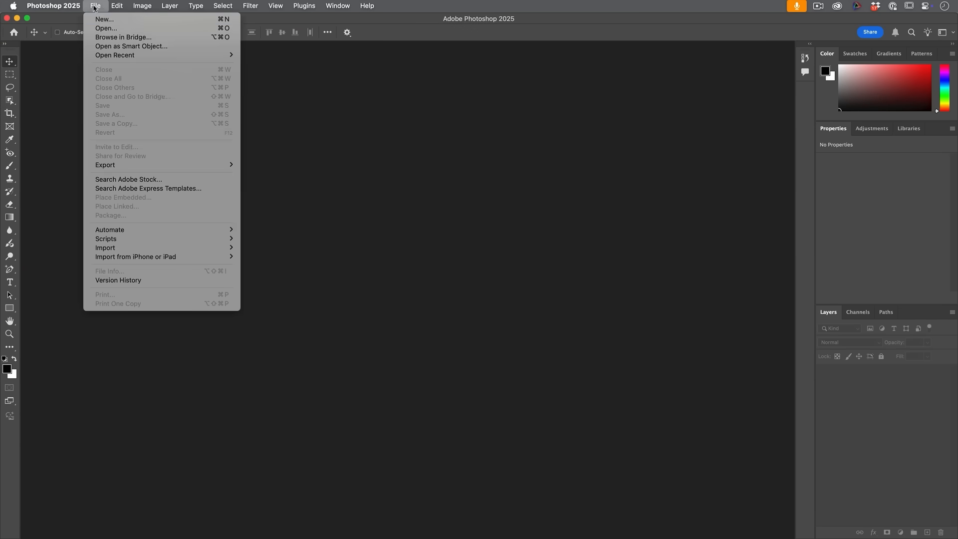
mouse_move(104, 19)
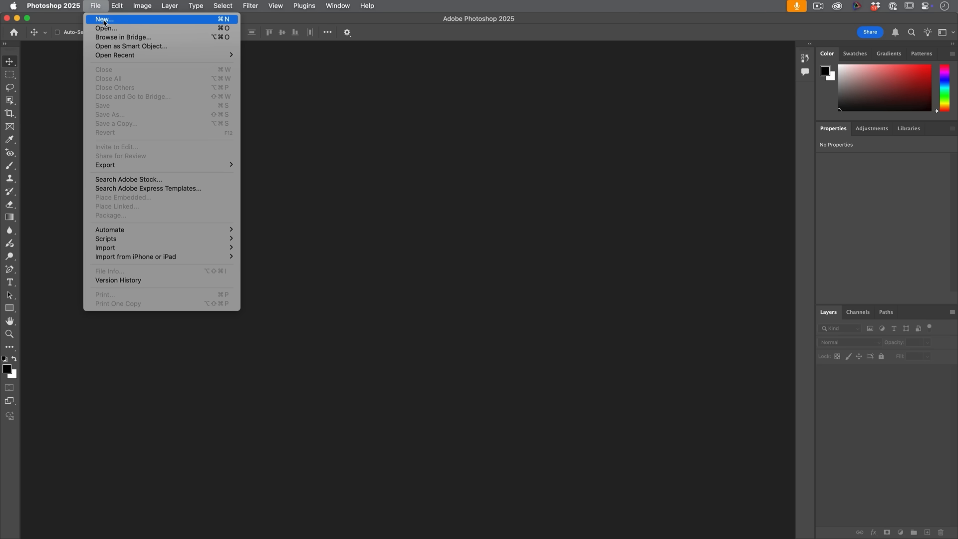
click(103, 19)
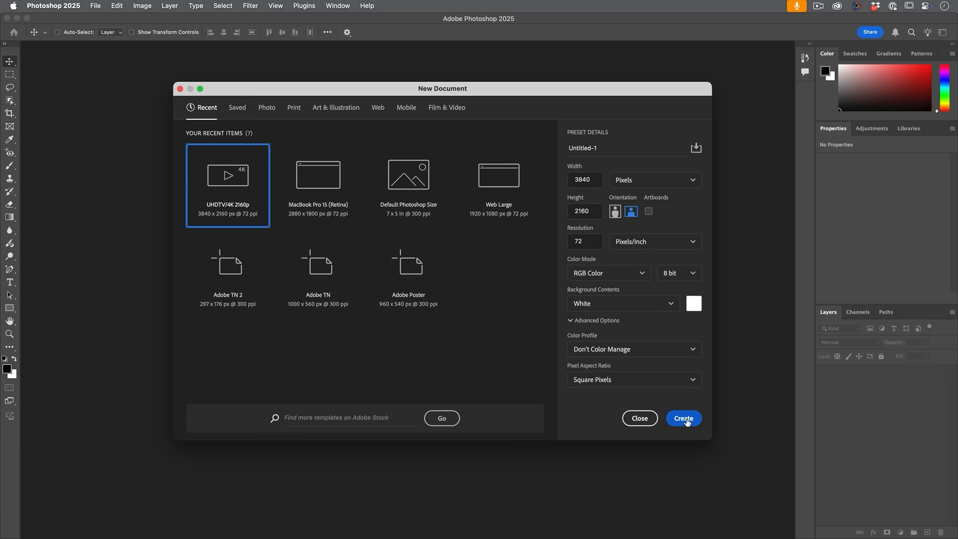
click(684, 418)
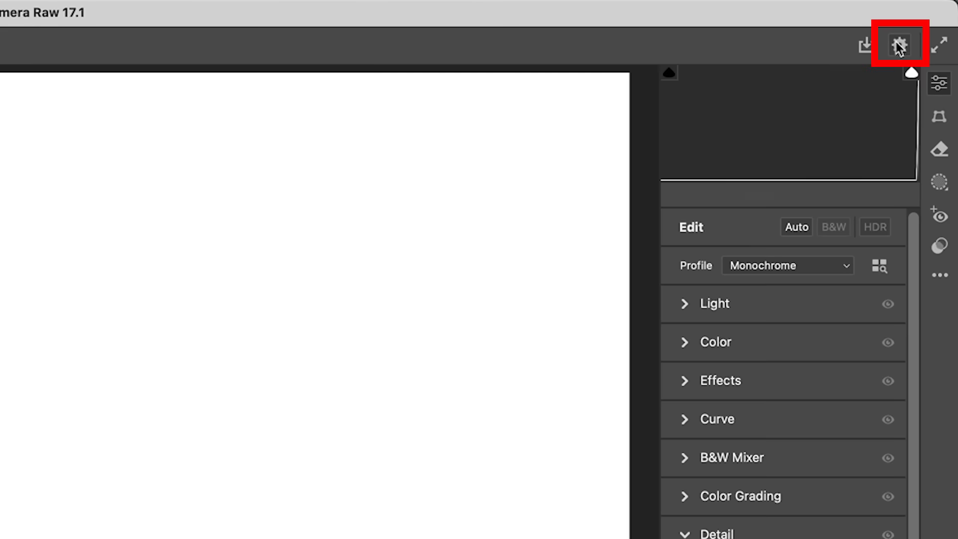
Enable the New AI Features and Settings Panel technology preview in Camera Raw preferences
click(898, 42)
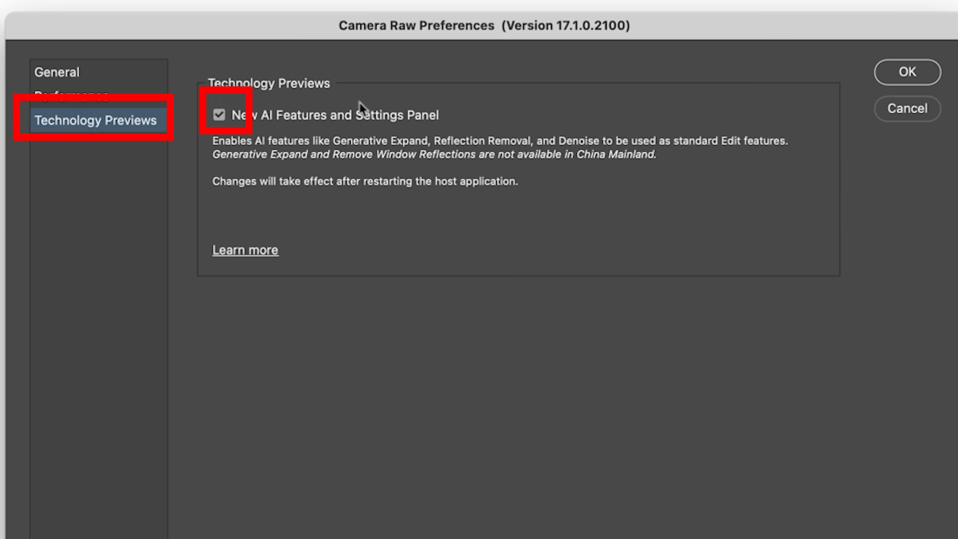
mouse_move(80, 129)
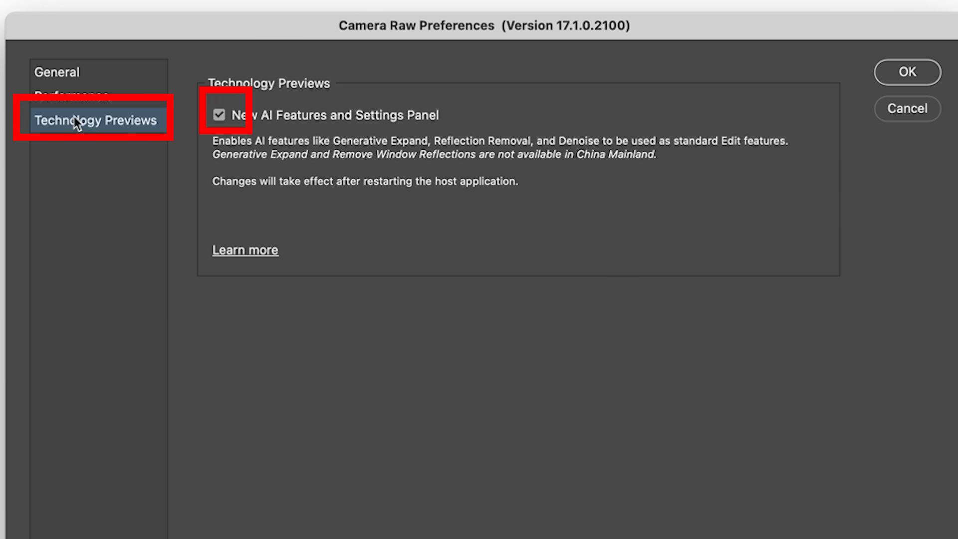
mouse_move(304, 99)
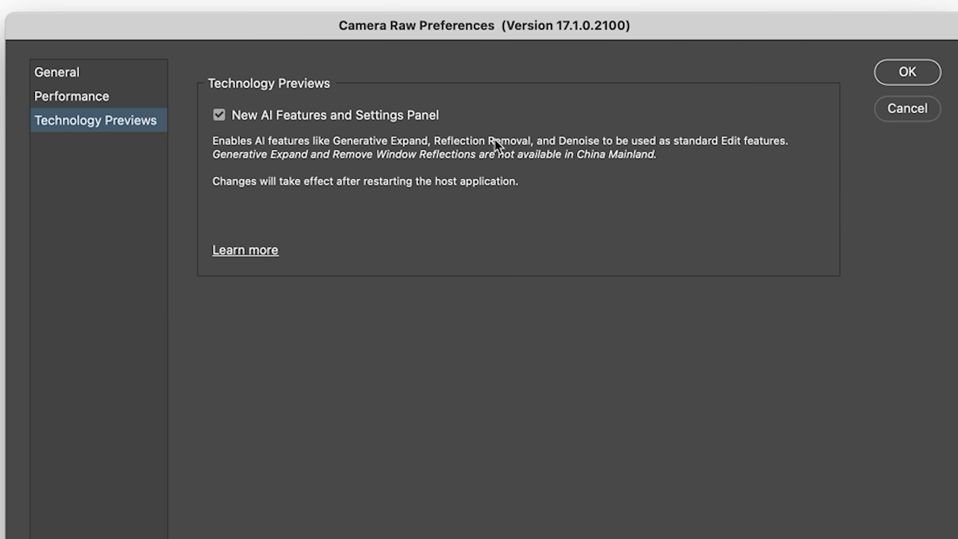
click(908, 71)
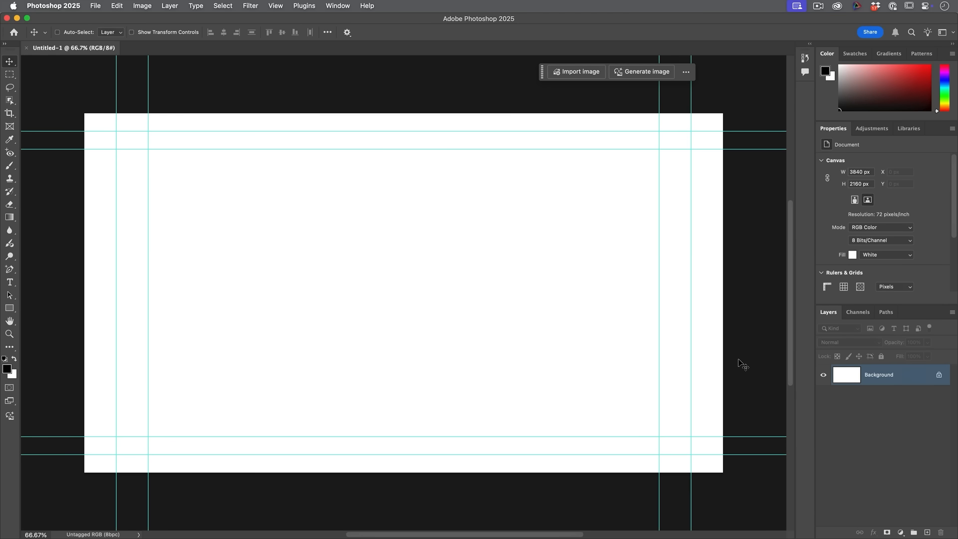
Open DSC00913.arw and DSC00914.arw from the reflections folder
click(102, 6)
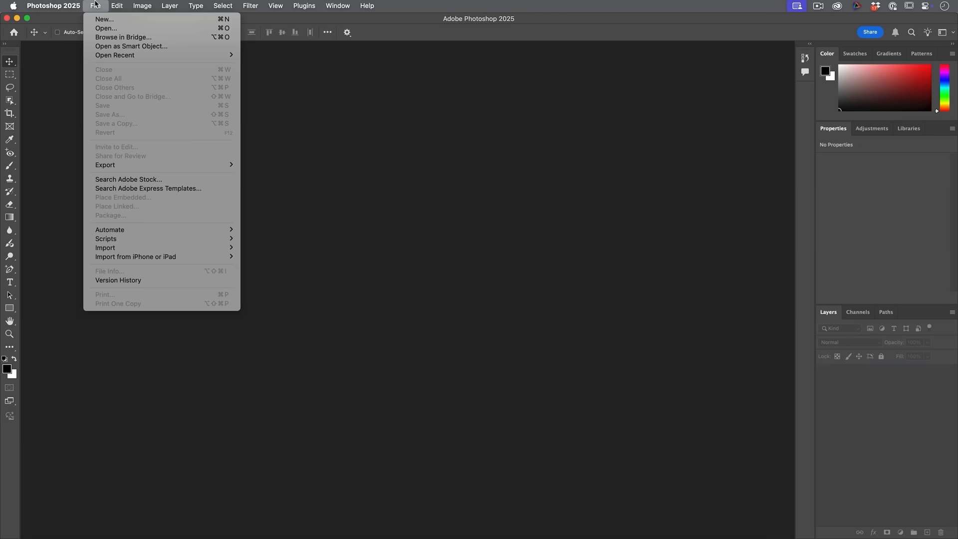
click(106, 27)
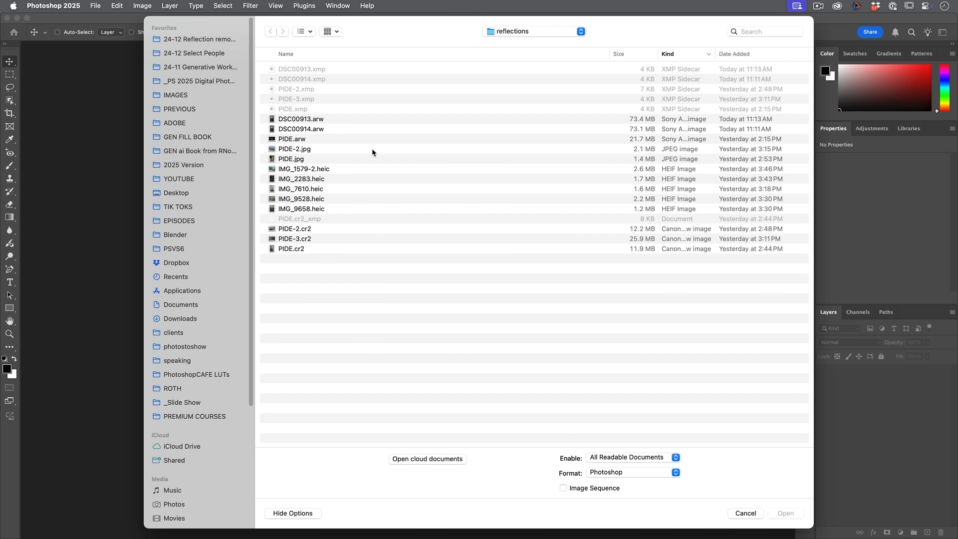
click(301, 119)
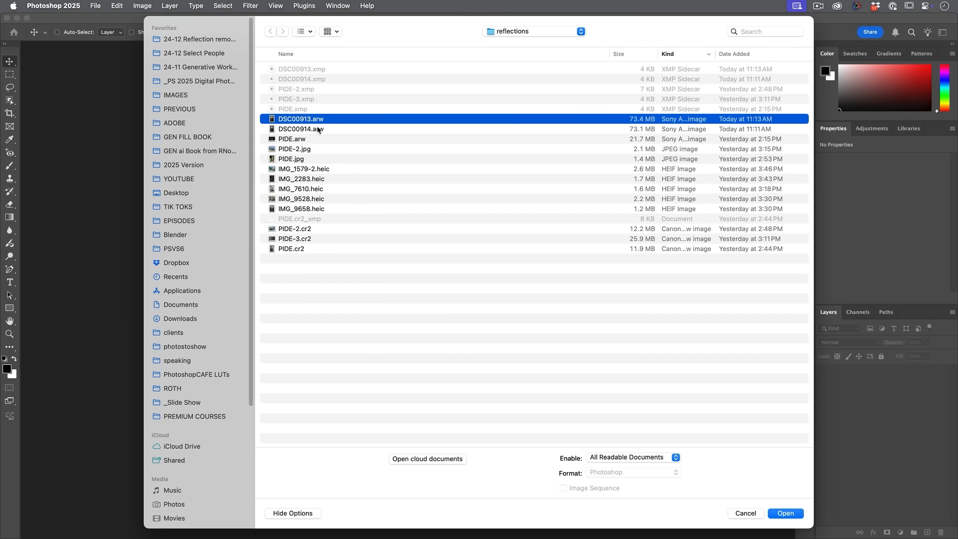
click(786, 514)
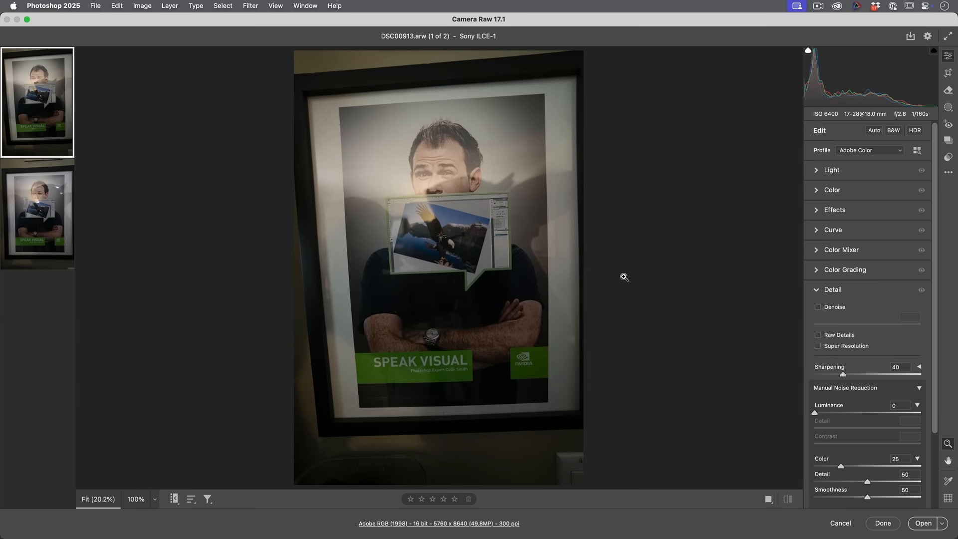
mouse_move(464, 237)
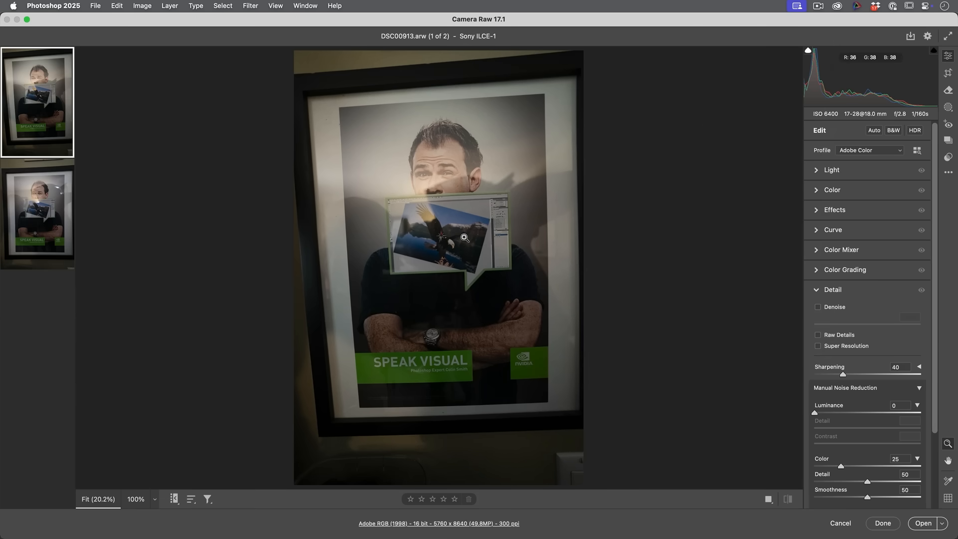
Activate the Remove tool and scroll to the Distraction Removal section
click(38, 214)
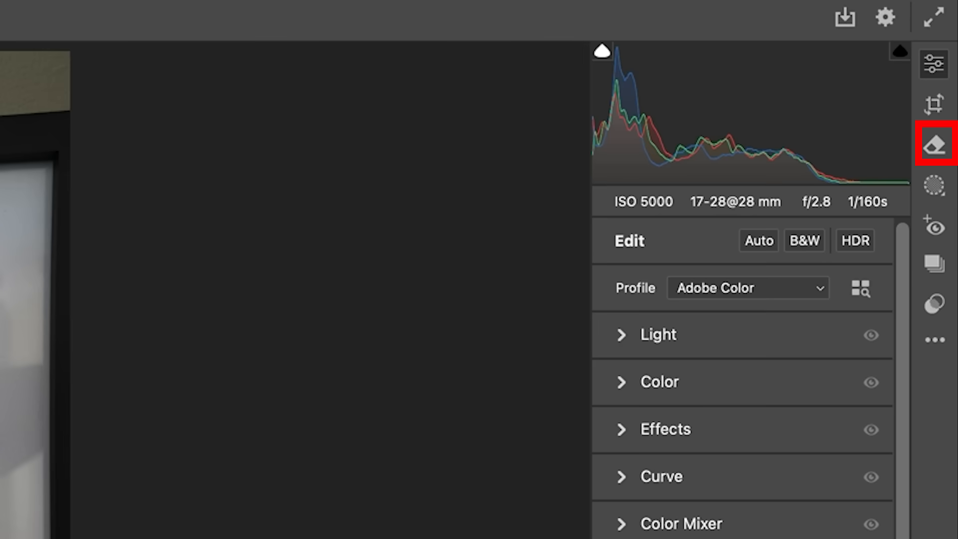
click(933, 147)
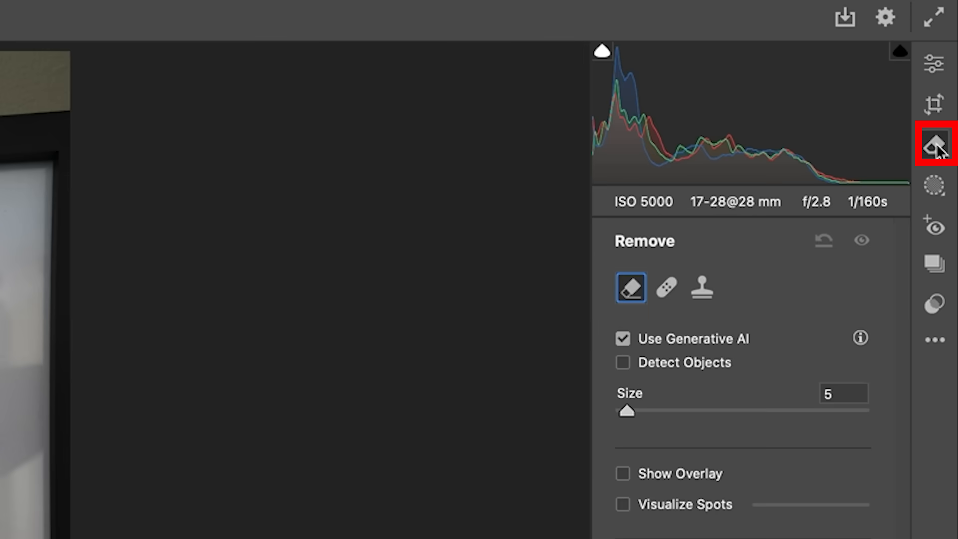
scroll(down, 3)
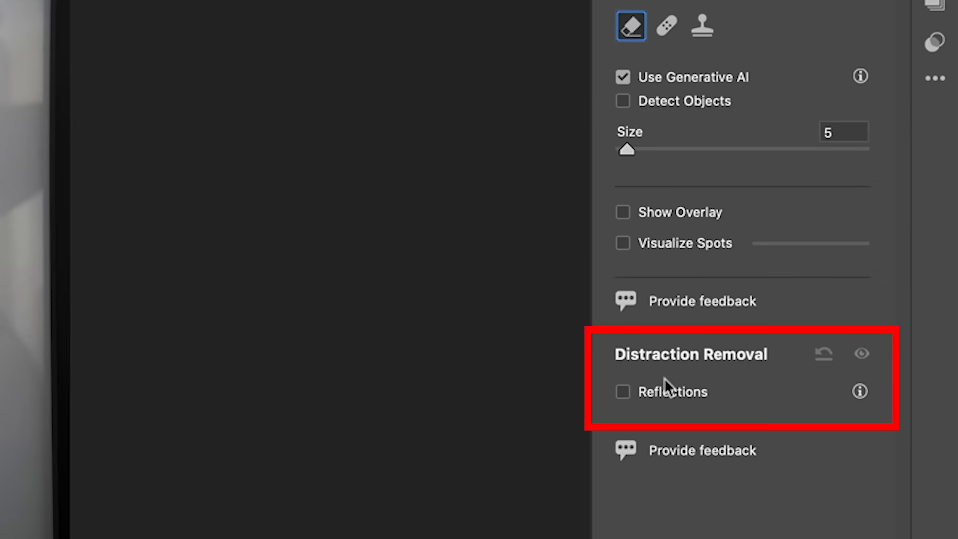
mouse_move(169, 256)
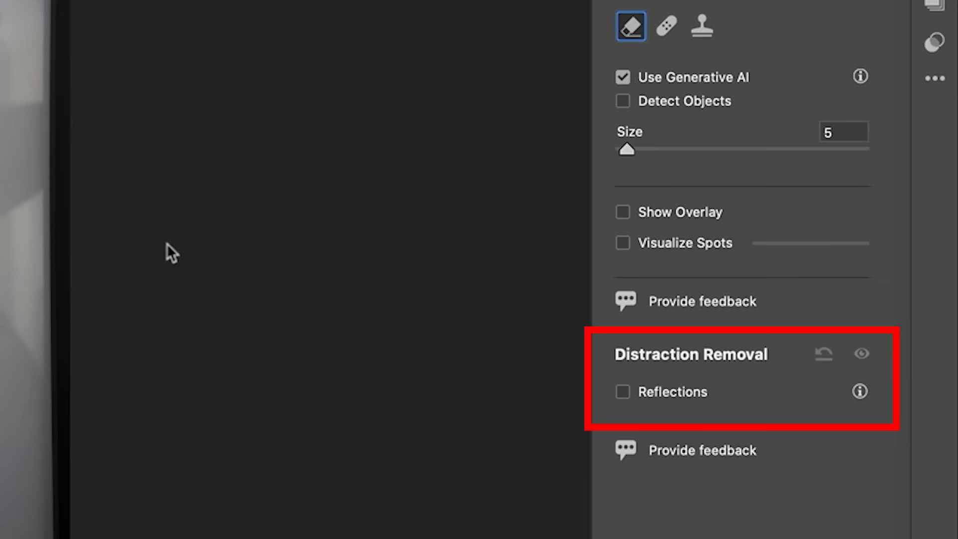
Turn on Reflections removal at 100 for DSC00914.arw
click(622, 392)
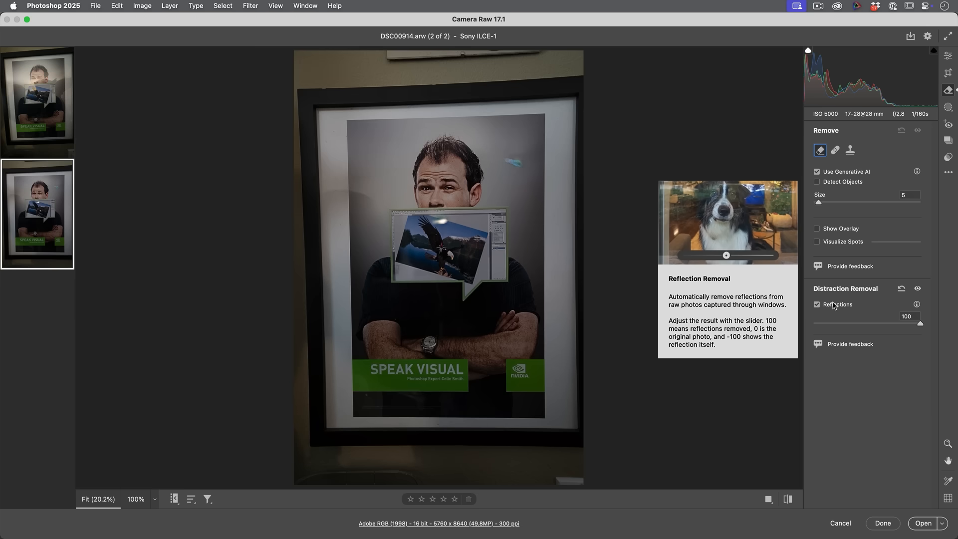
drag(727, 255, 774, 255)
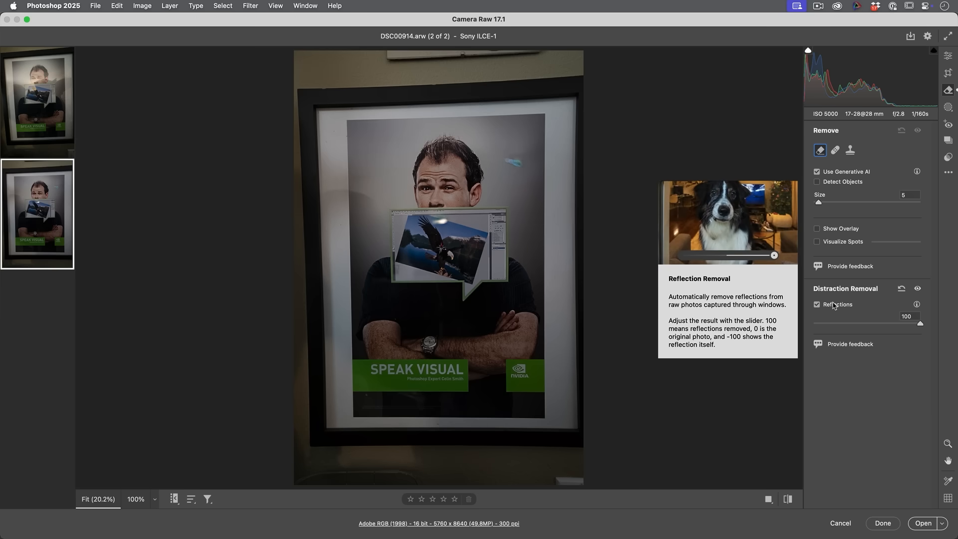
mouse_move(711, 299)
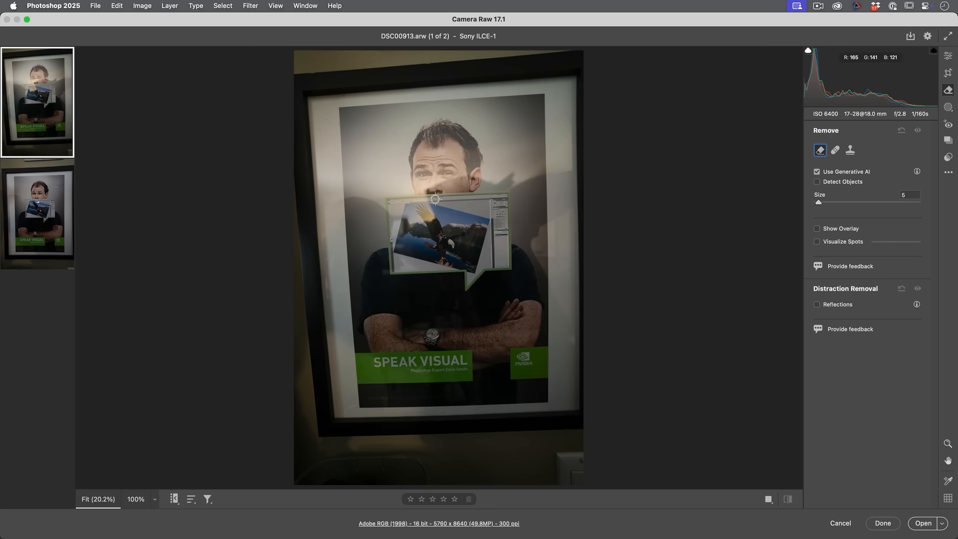
Tick Reflections at amount 100 for the poster photo DSC00913.arw
click(816, 305)
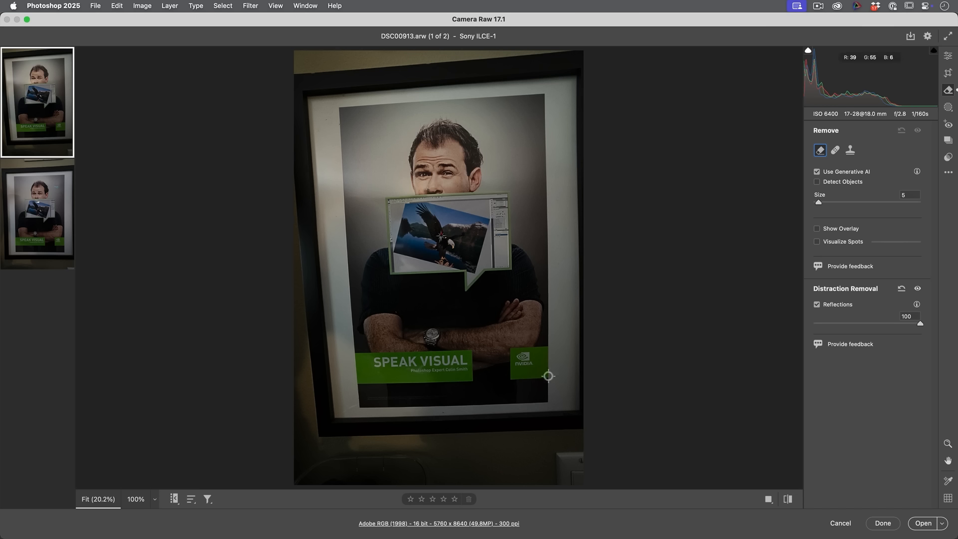
mouse_move(597, 258)
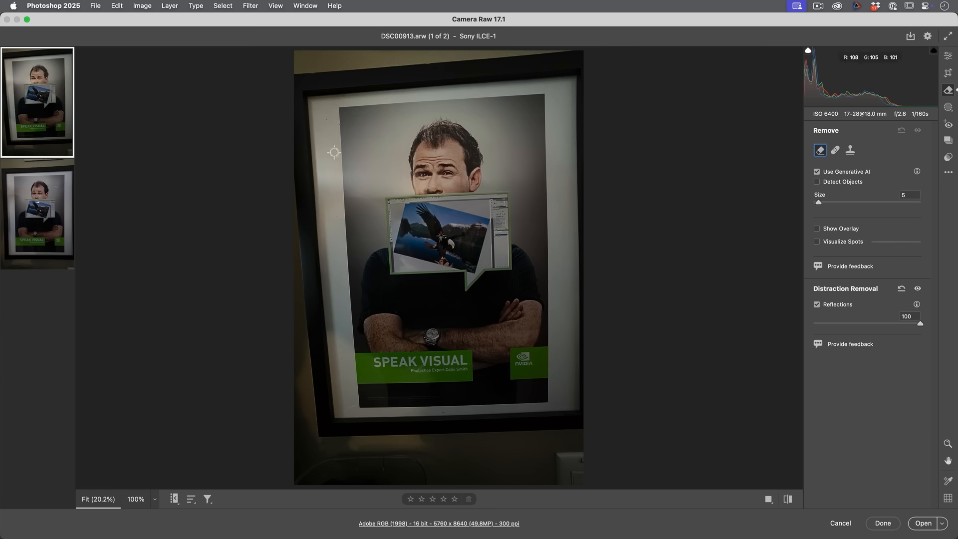
click(37, 214)
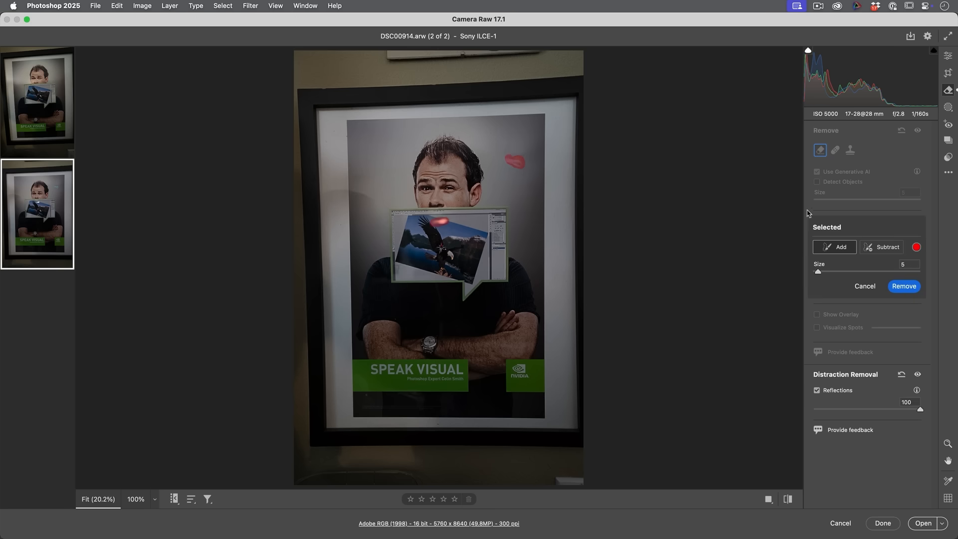
mouse_move(904, 286)
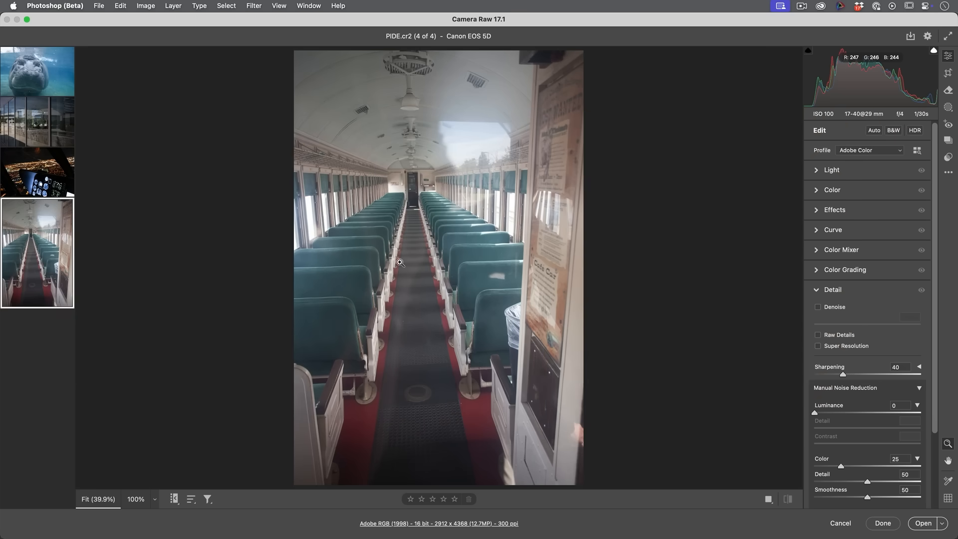
mouse_move(519, 285)
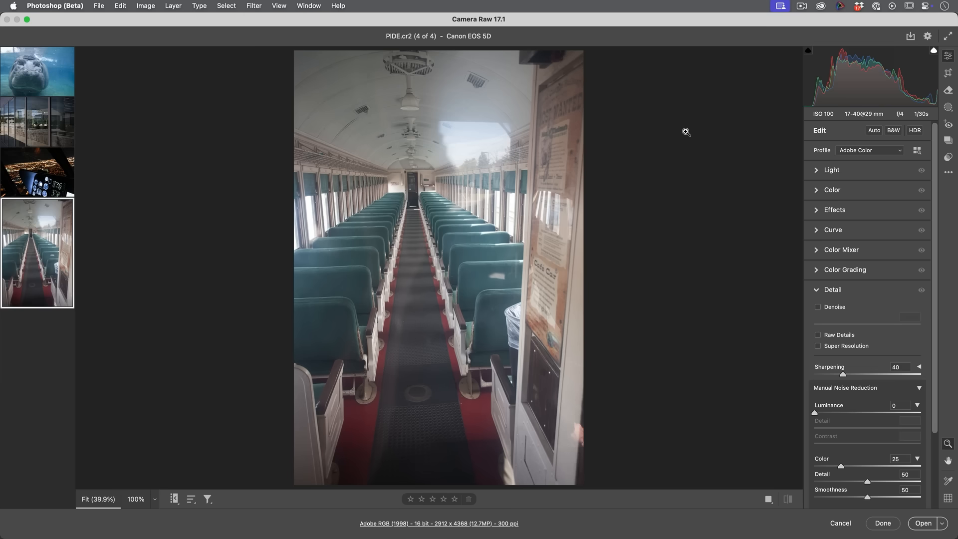
Show the Remove tool panel for the train photo PIDE.cr2
click(948, 90)
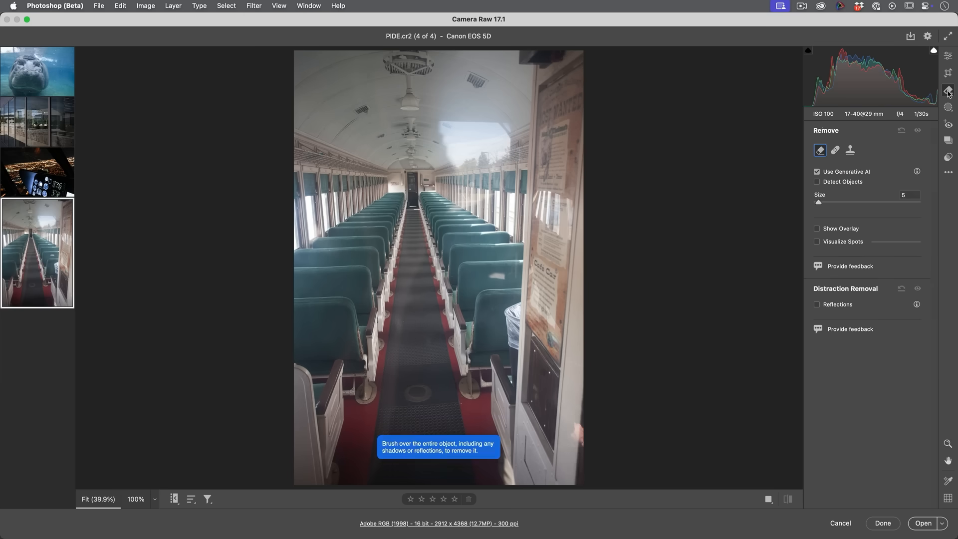
mouse_move(860, 129)
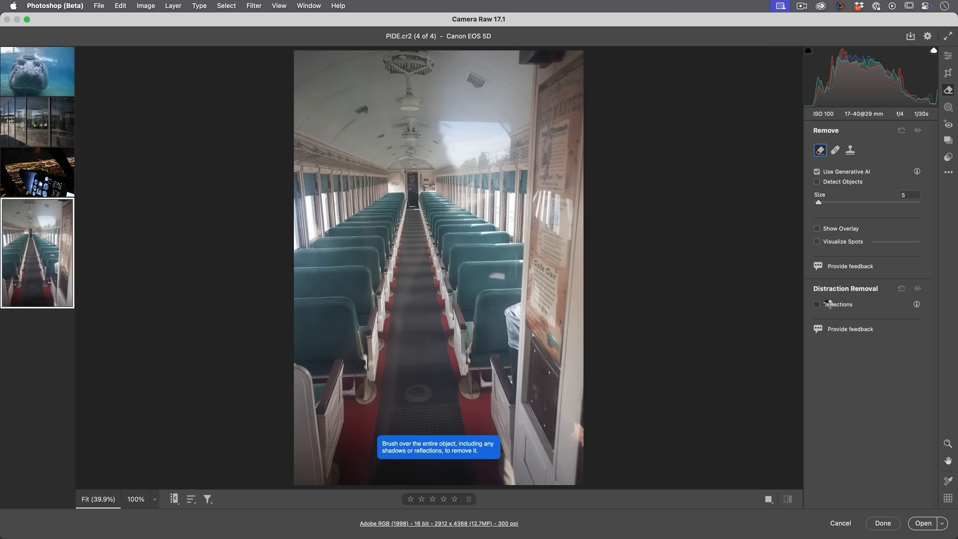
Enable Distraction Removal Reflections at 100 on PIDE.cr2
click(816, 304)
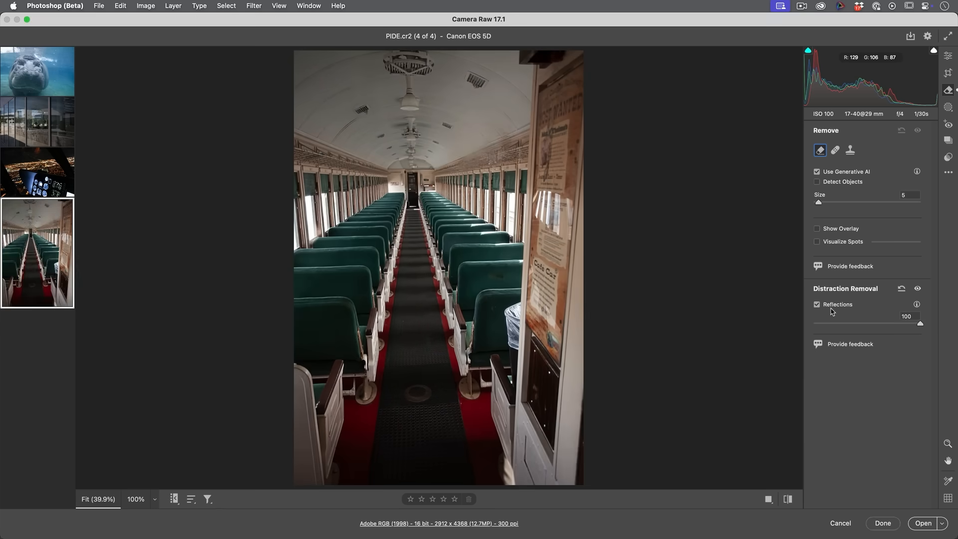
click(816, 304)
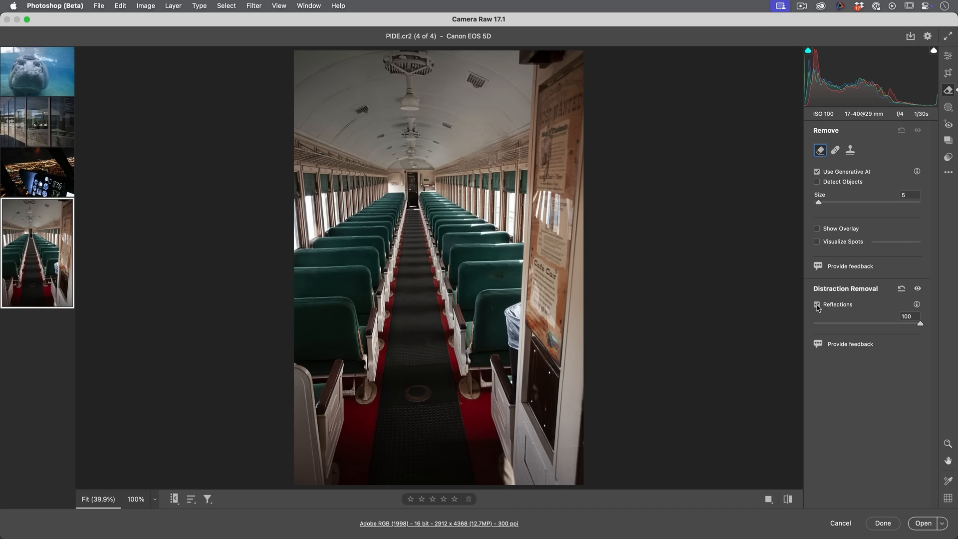
mouse_move(774, 302)
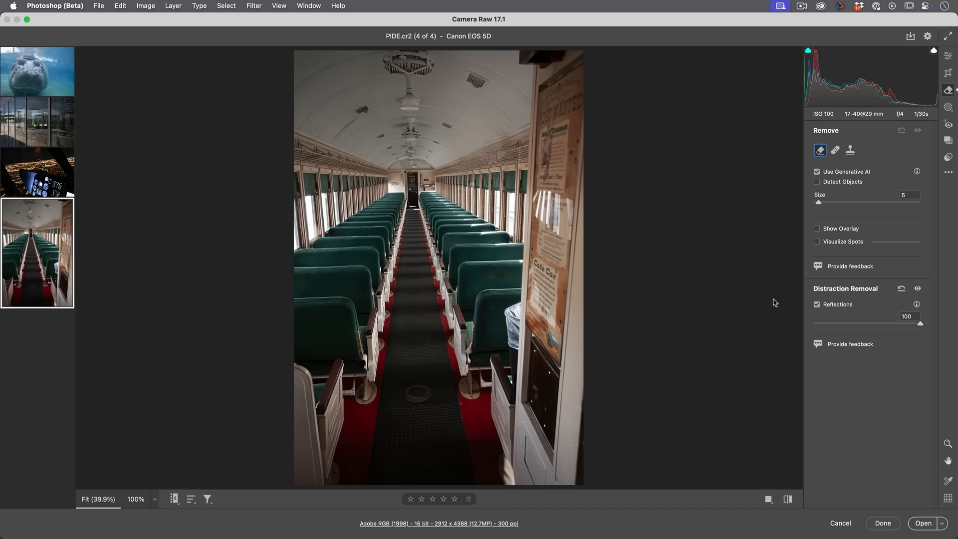
mouse_move(896, 321)
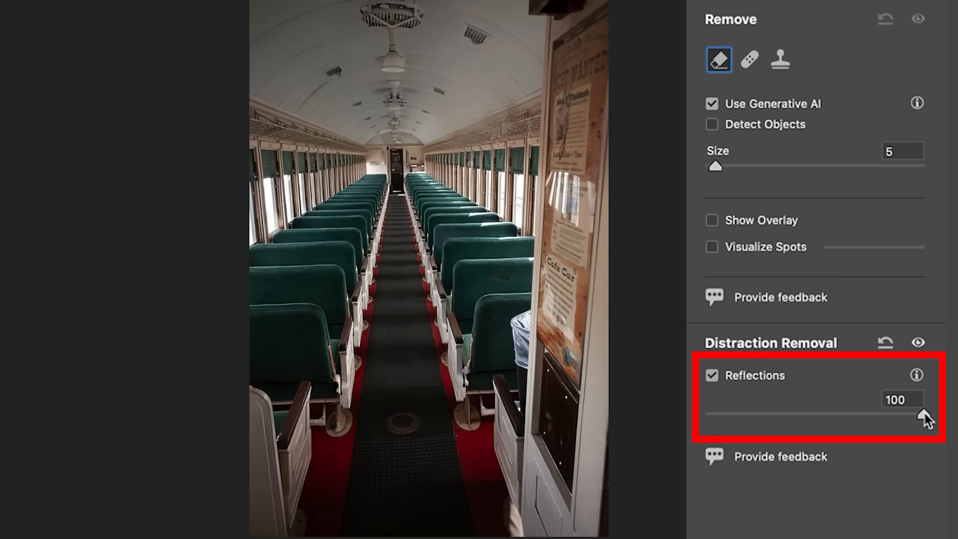
Drag the Reflections amount from 100 to -100, isolating the window reflection
drag(925, 416, 886, 416)
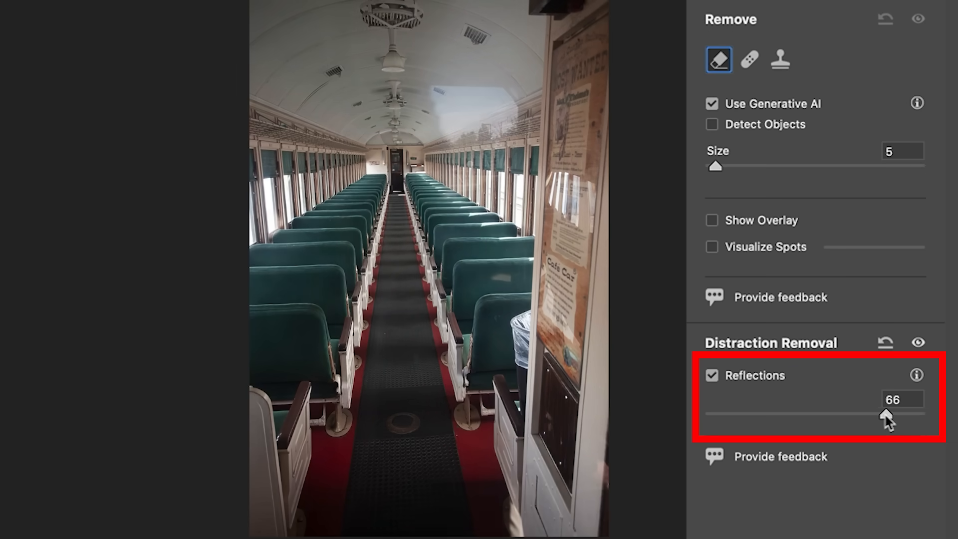
drag(886, 414, 822, 414)
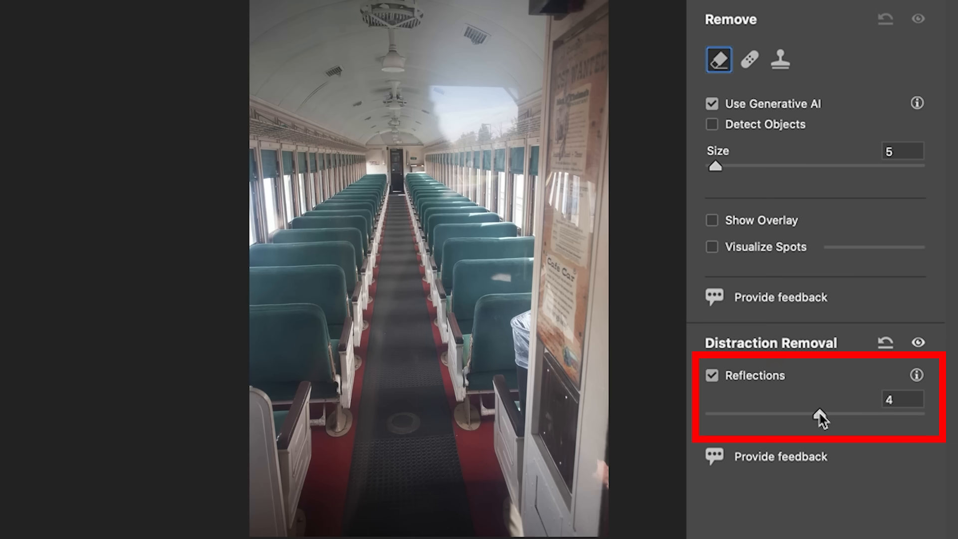
drag(822, 414, 922, 414)
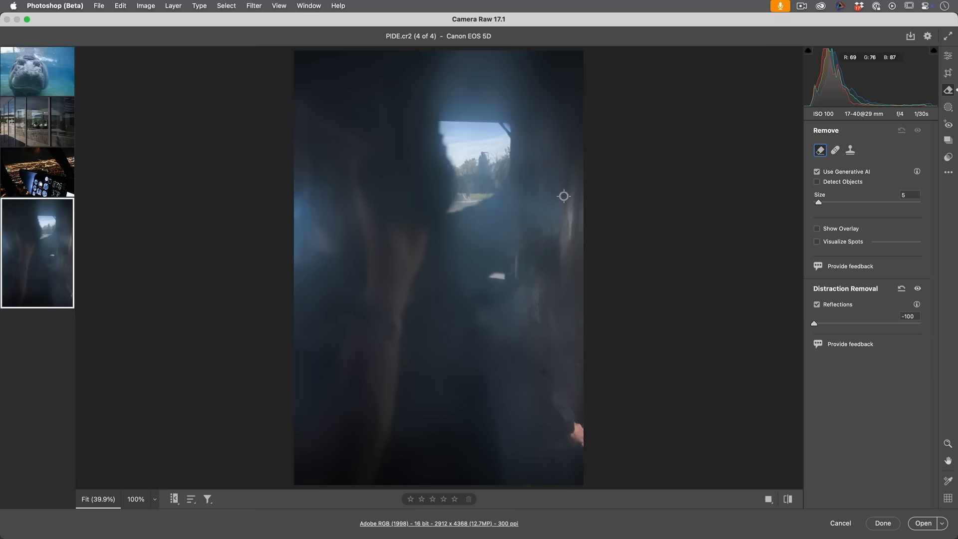
mouse_move(617, 225)
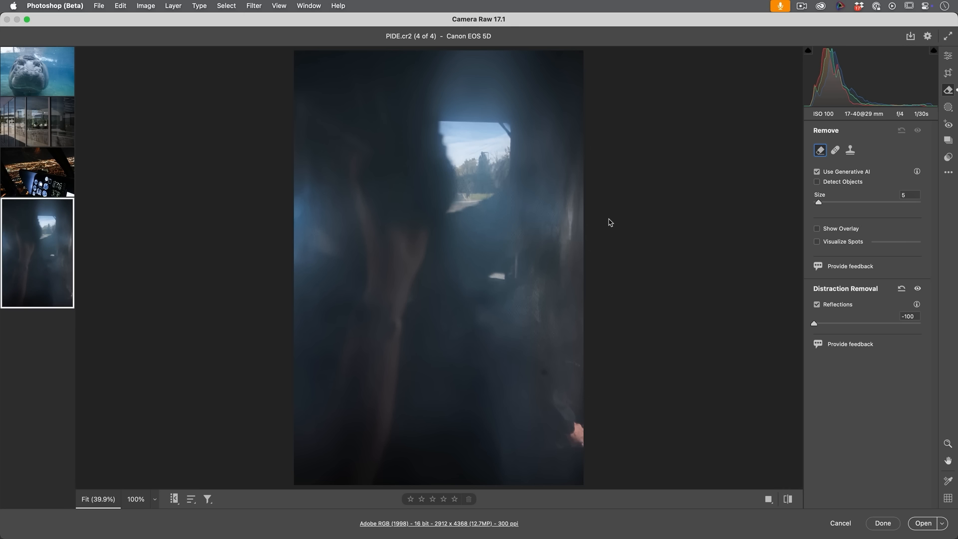
mouse_move(865, 326)
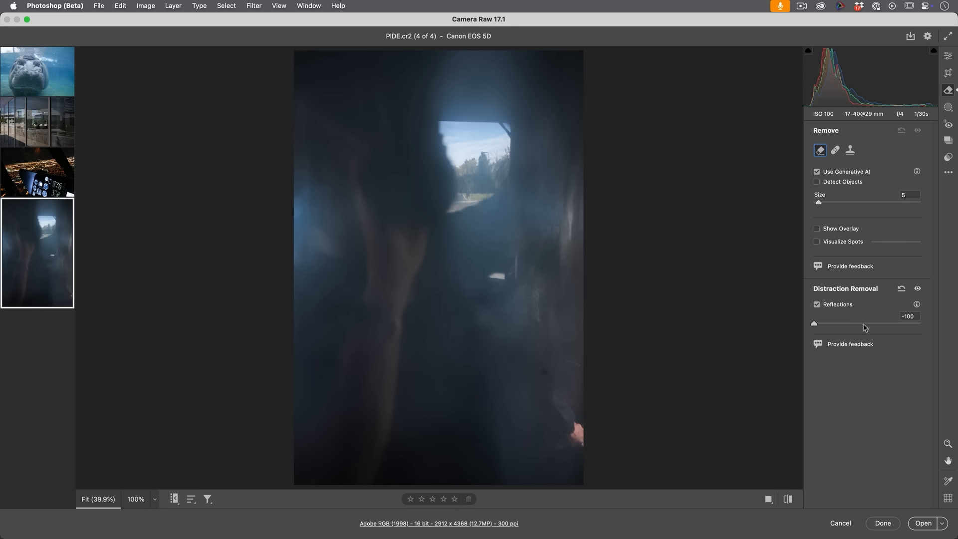
Compare PIDE.cr2 Reflections amounts from -100 (reflection only) to 100, finishing at 100
drag(814, 322, 865, 322)
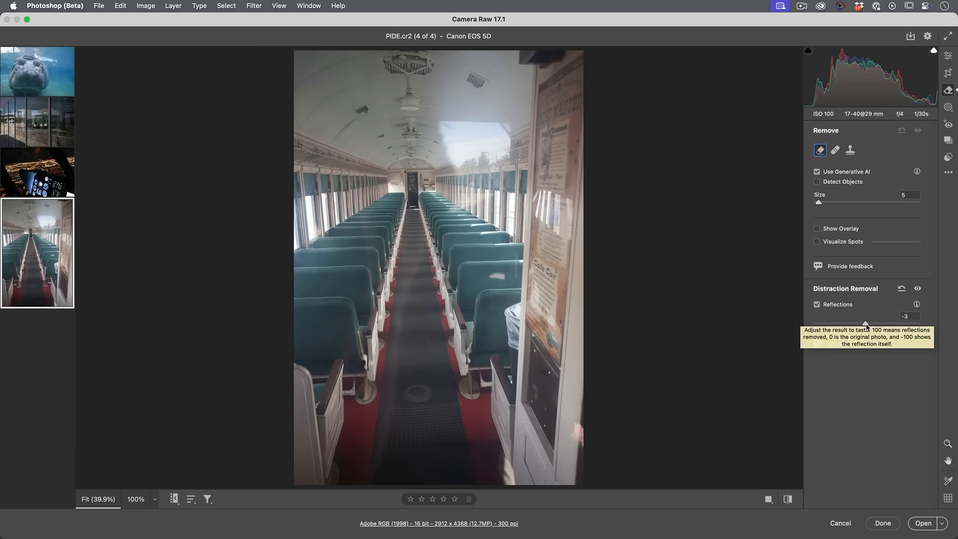
mouse_move(741, 305)
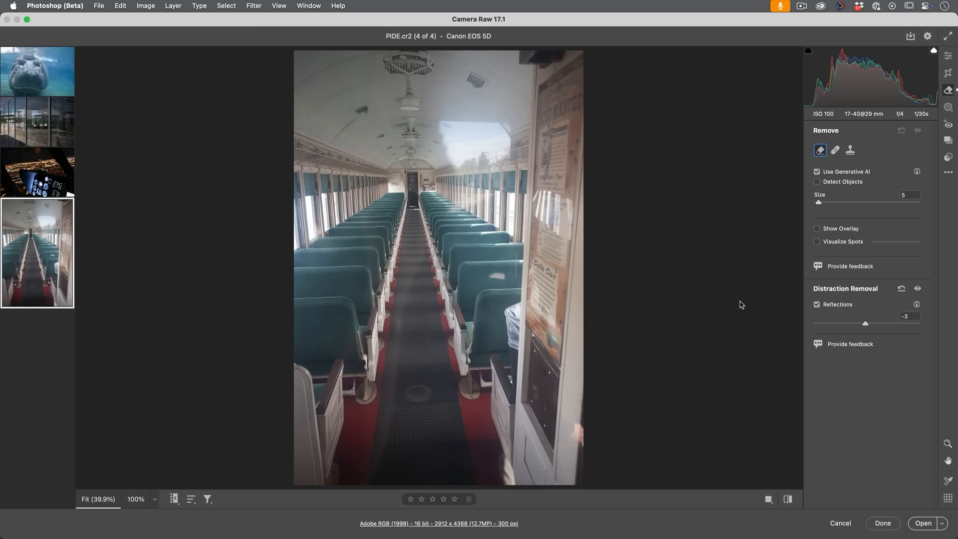
mouse_move(871, 313)
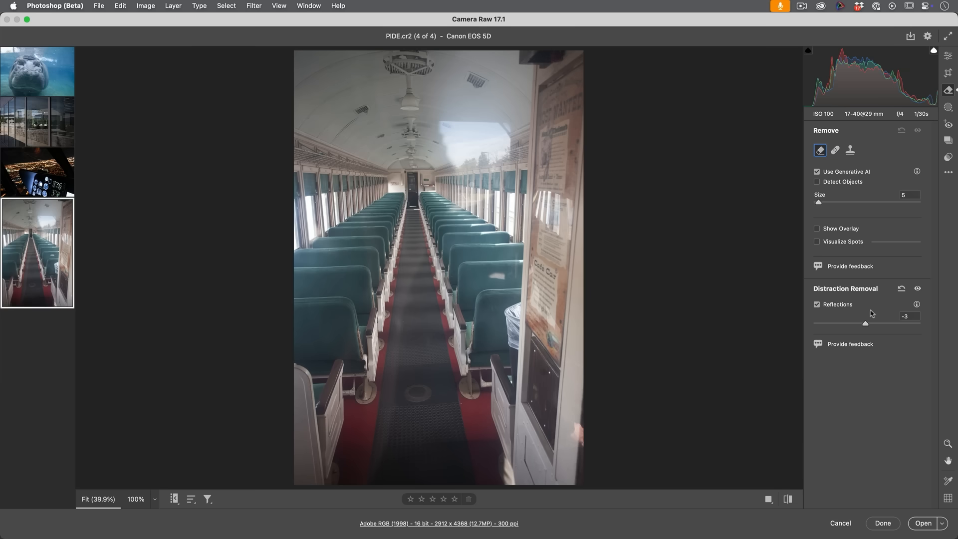
drag(865, 324, 824, 323)
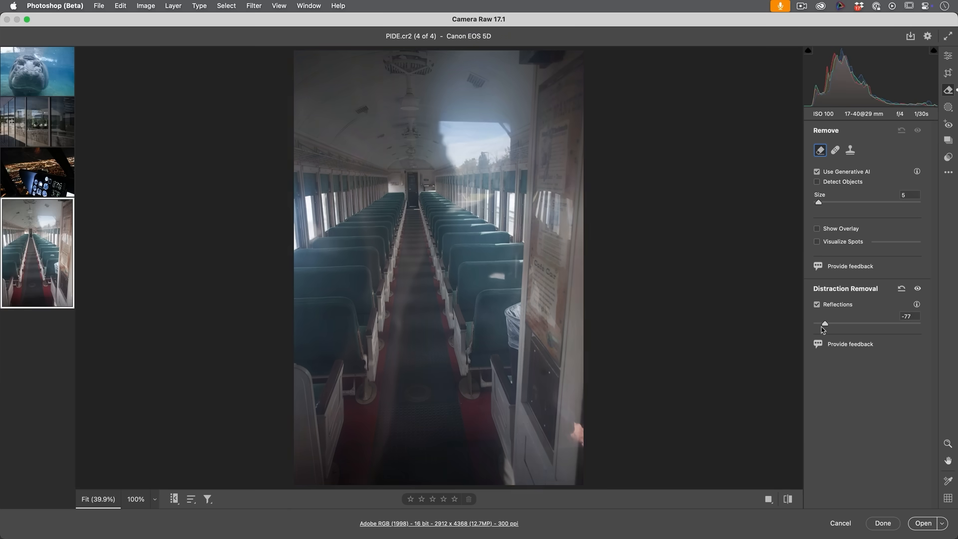
drag(823, 323, 814, 323)
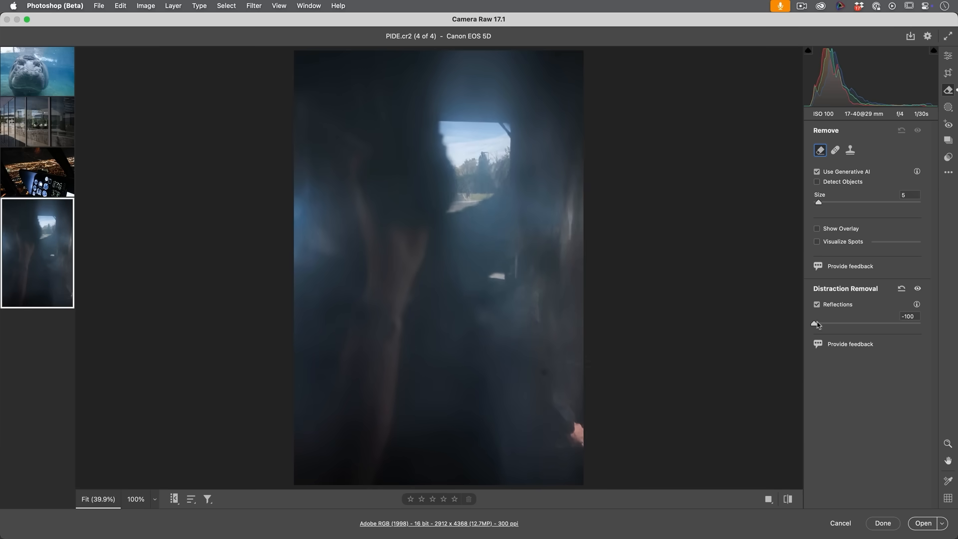
drag(817, 324, 919, 324)
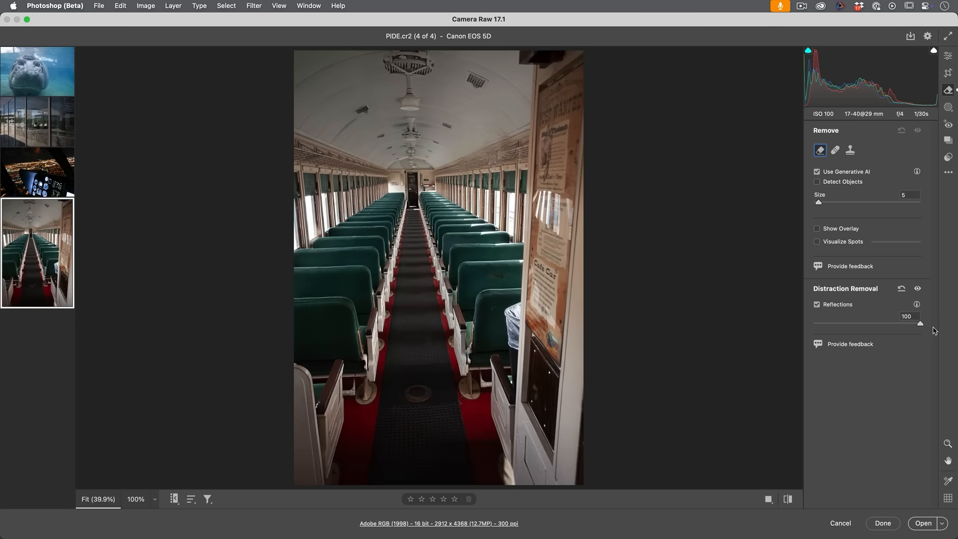
drag(919, 323, 863, 324)
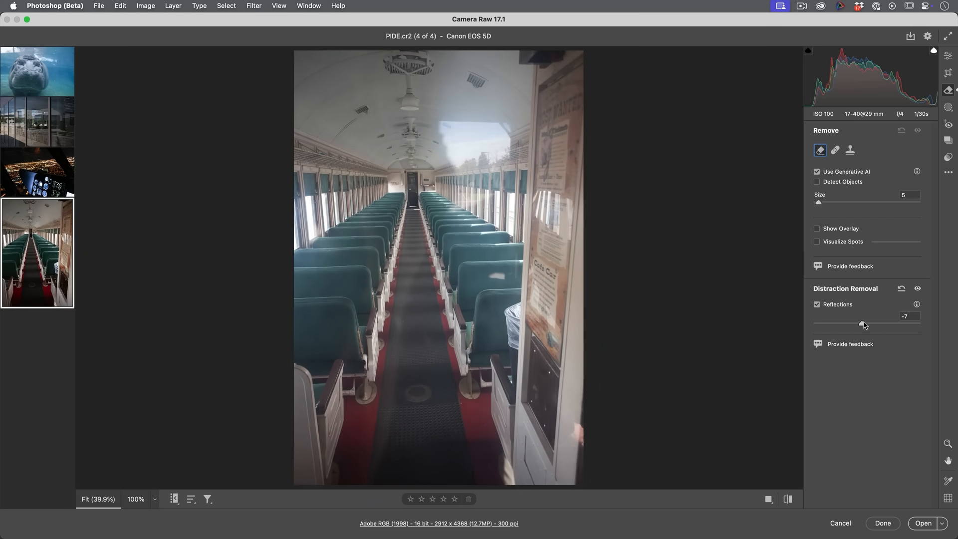
drag(863, 323, 860, 323)
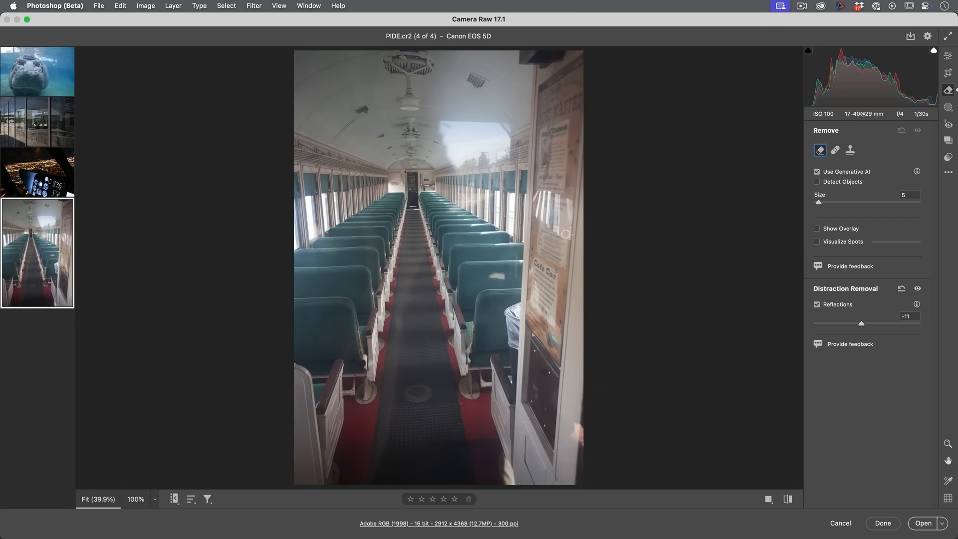
mouse_move(513, 260)
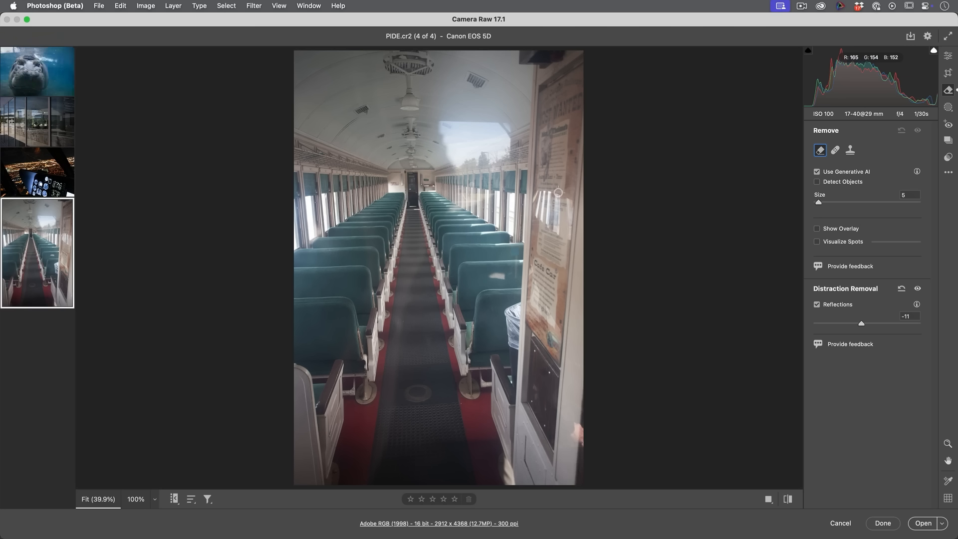
mouse_move(541, 135)
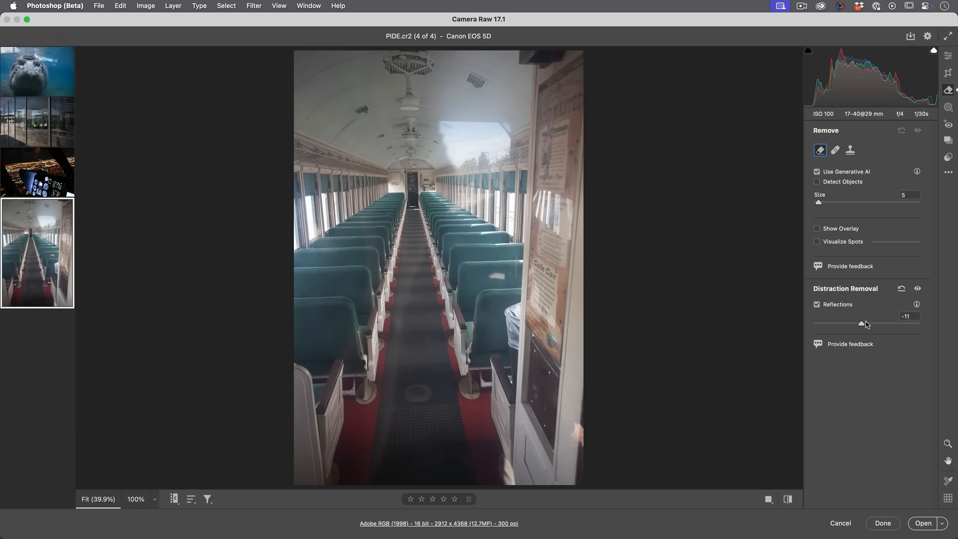
drag(862, 324, 919, 324)
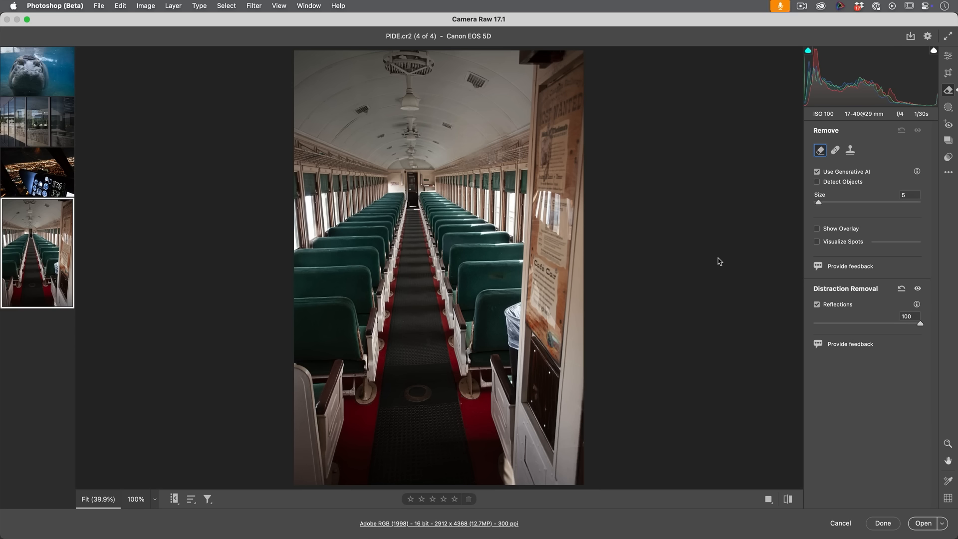